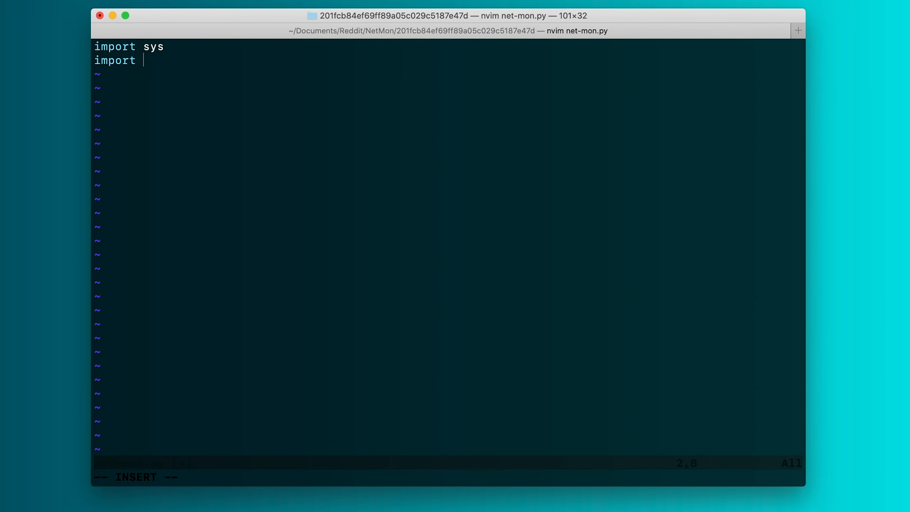
{"action": "type", "text": "subprocess"}
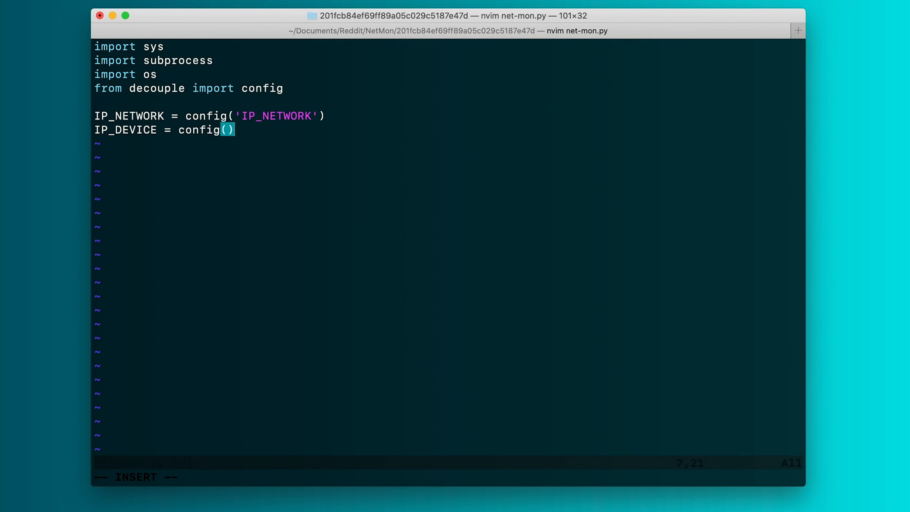
{"action": "type", "text": "'IP_DEVICE'"}
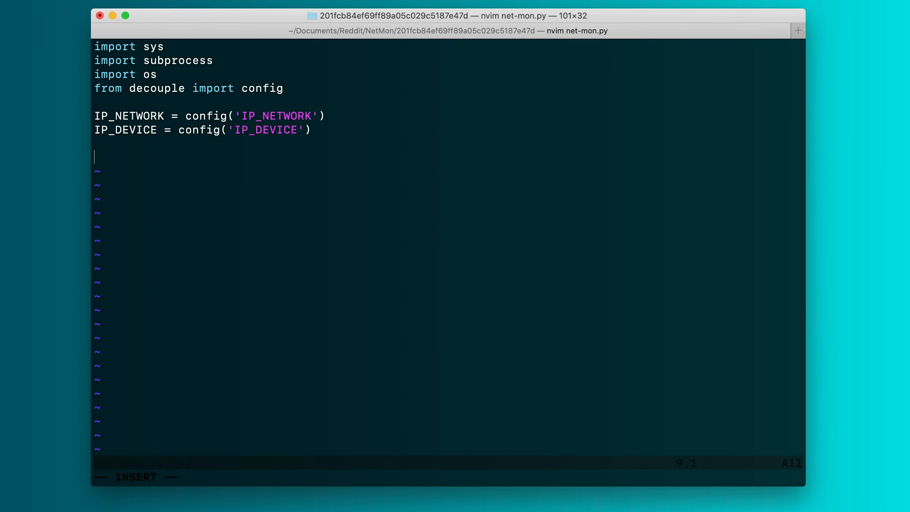
{"action": "type", "text": "proc = subprocess.Popen(['ping'"}
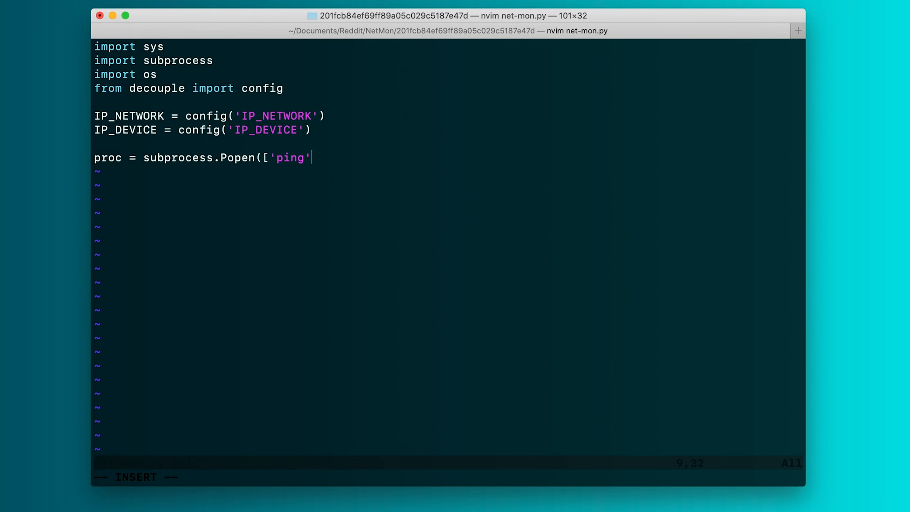
{"action": "type", "text": ", IP_NETWORK], stdout=subprocess.PIPE"}
{"action": "type", "text": "line = pro"}
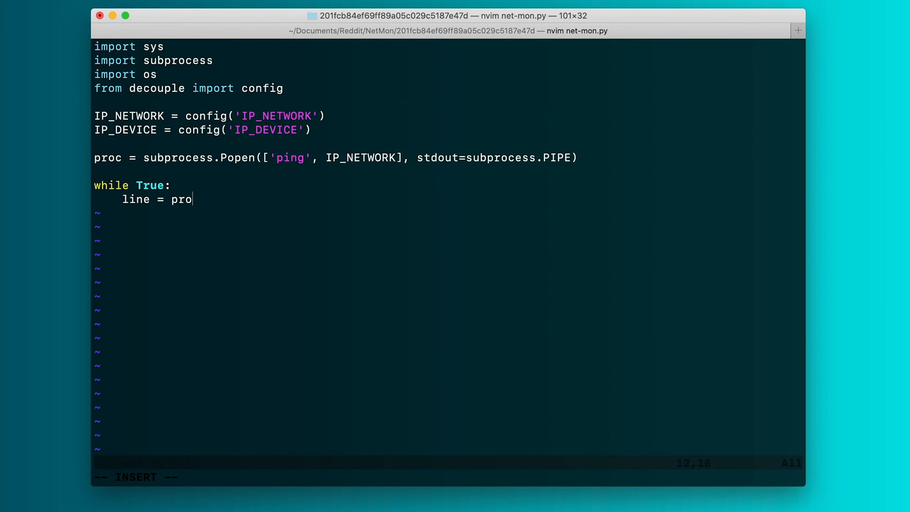
{"action": "type", "text": "c.stdout.readline()"}
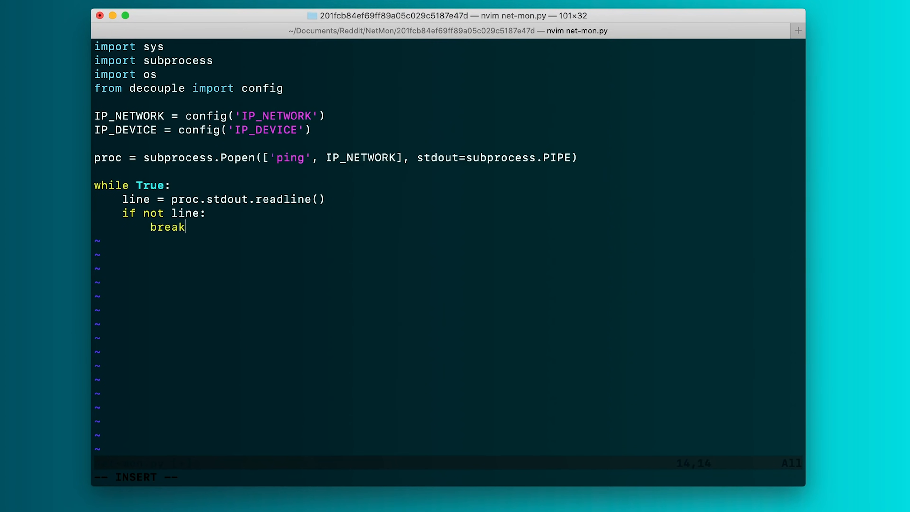
{"action": "type", "text": "connected_ip = line.decode("}
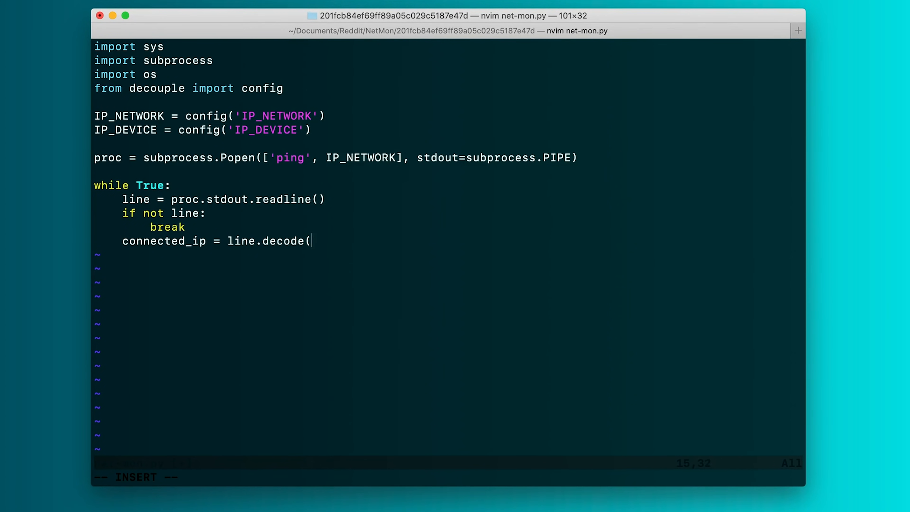
{"action": "type", "text": "'utf-8').split()[3]"}
{"action": "type", "text": "subprocess.Popen(['say',"}
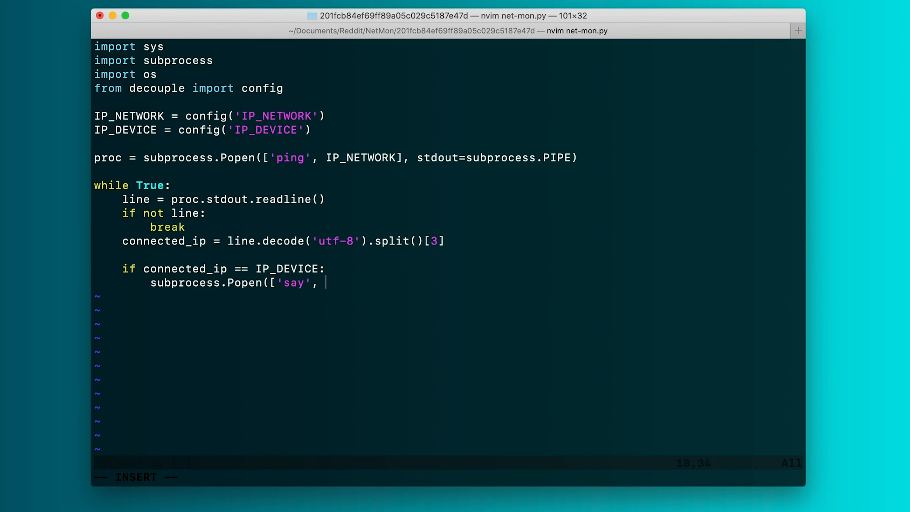
{"action": "type", "text": "'Girlfriend just connected to the network!'"}
{"action": "type", "text": "# time.sleep() method to have the"}
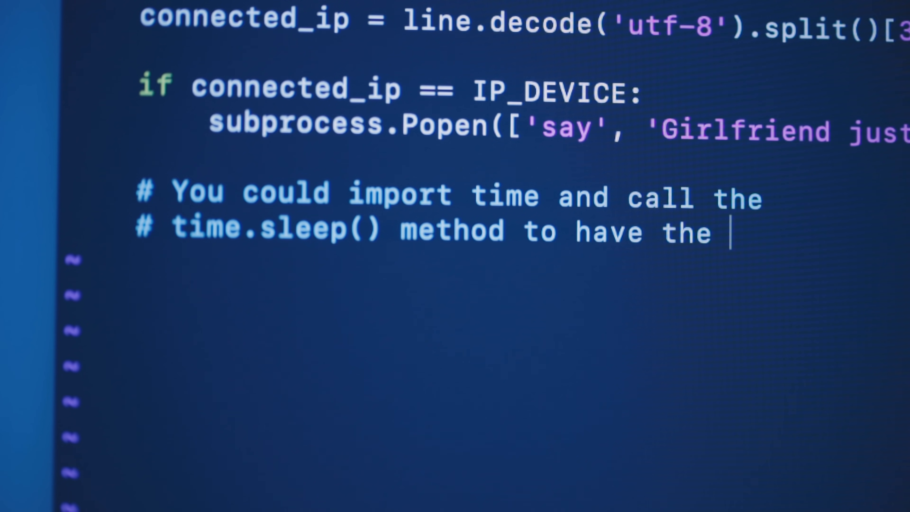
{"action": "type", "text": "script"}
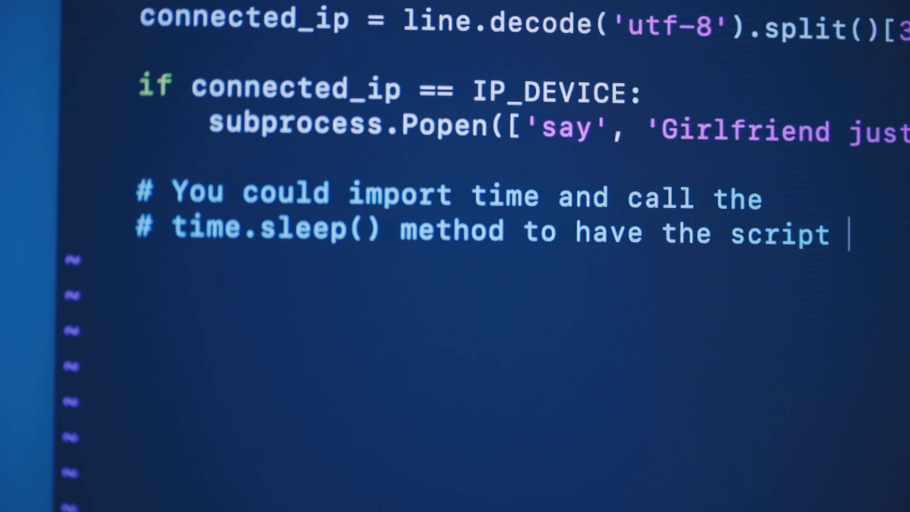
{"action": "type", "text": "run"}
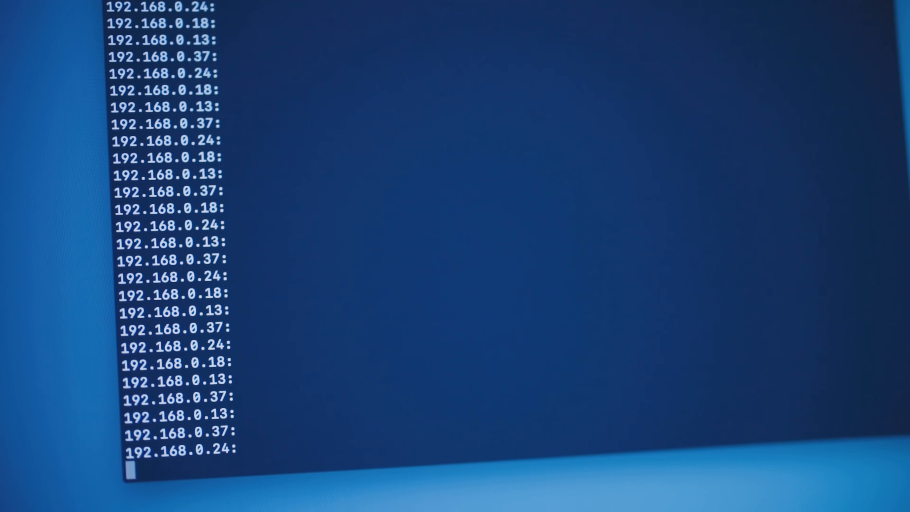
{"action": "scroll", "scroll_direction": "down", "scroll_amount": 3}
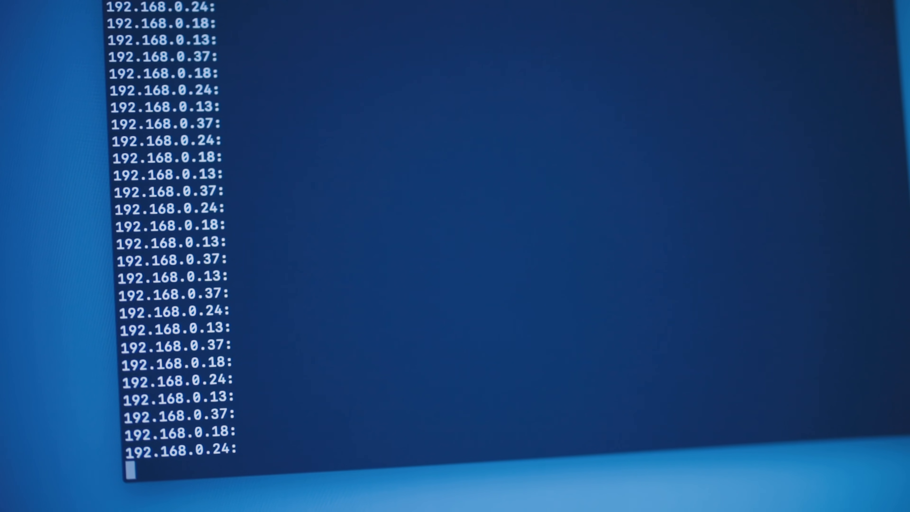
{"action": "scroll", "scroll_direction": "down", "scroll_amount": 3}
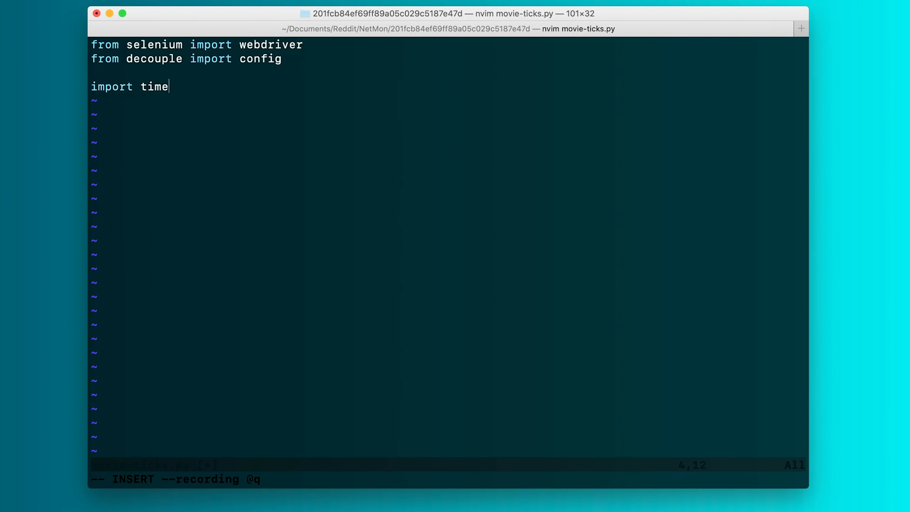
{"action": "type", "text": "# The way to locate the button or thing you want on a website in chrome is"}
{"action": "type", "text": "# by pressing"}
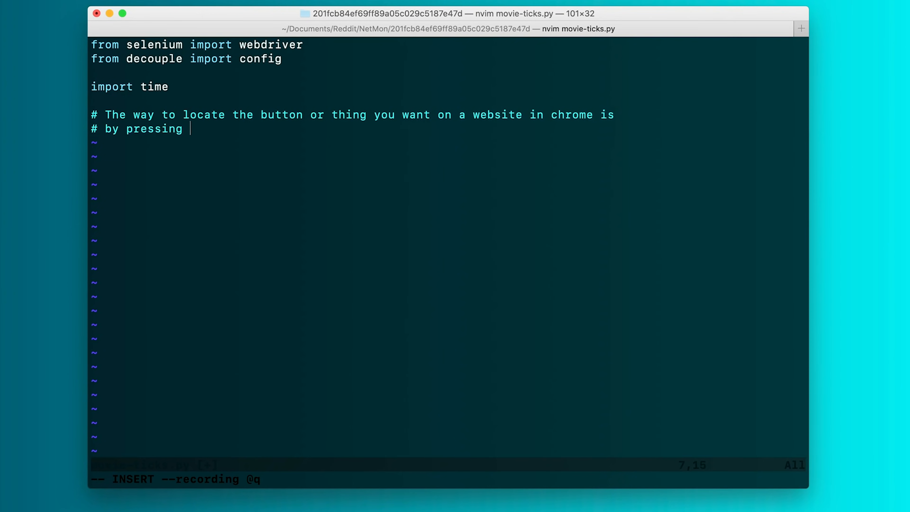
{"action": "type", "text": "cmd+shift+c on mac or ctrl+shift+c on windows"}
{"action": "type", "text": "# then simply use your mouse to find"}
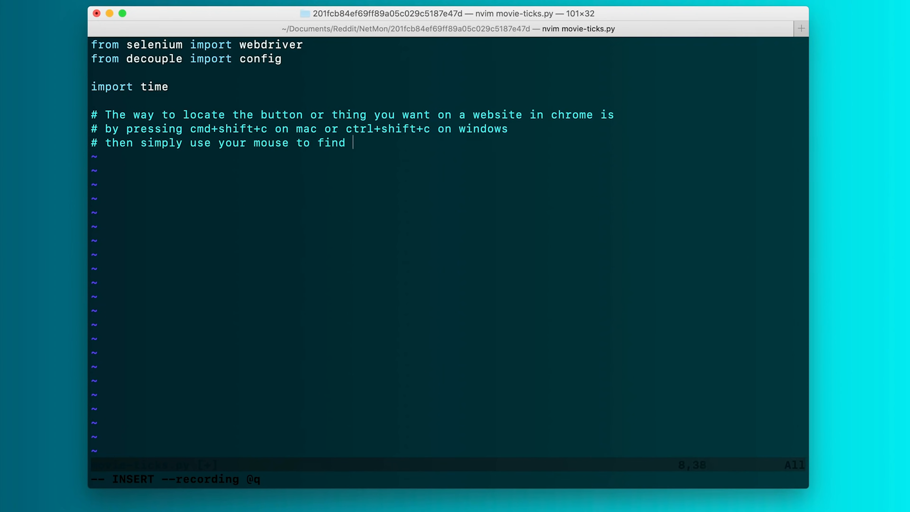
{"action": "type", "text": "the info on the element that you're looking for"}
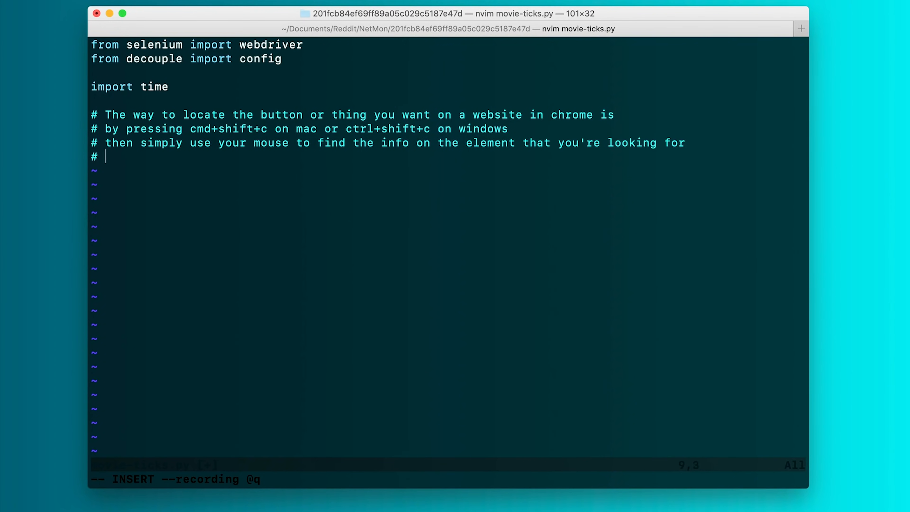
{"action": "type", "text": "copy the full xpath to that element"}
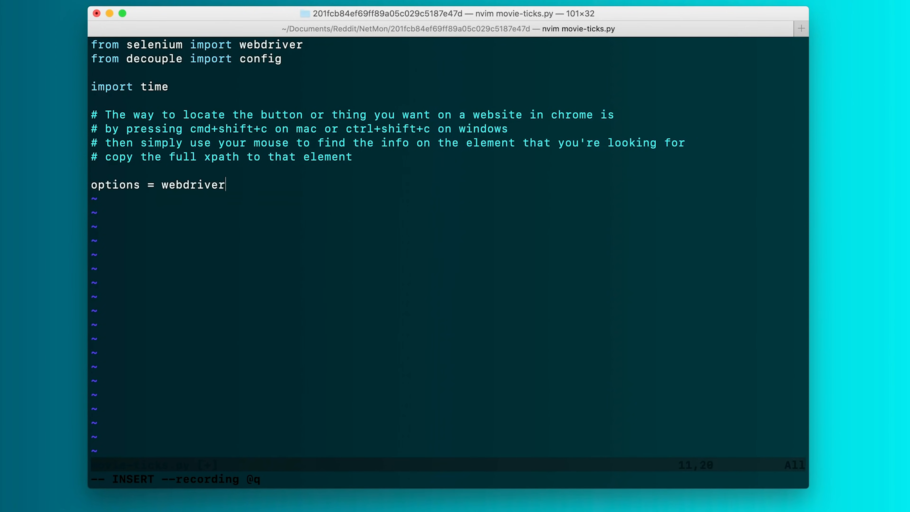
{"action": "type", "text": ".ChromeOptions()"}
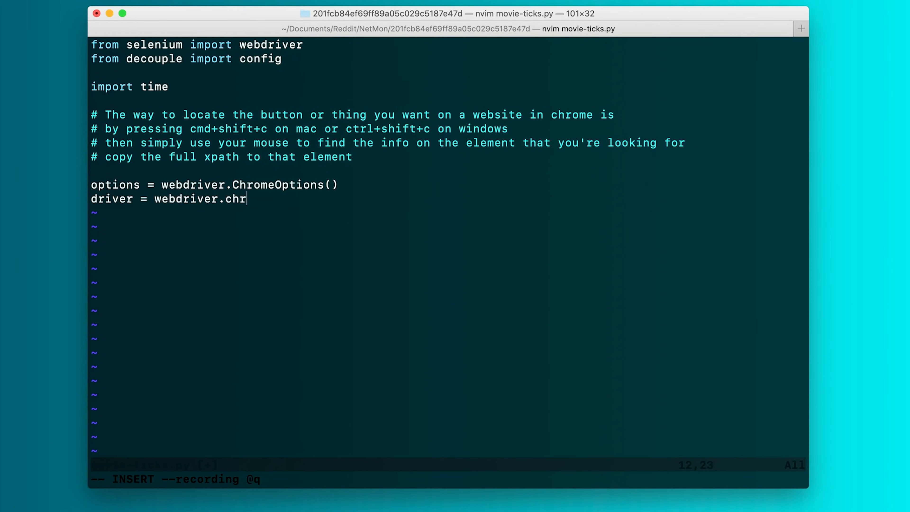
{"action": "type", "text": "ome(\"path/to/your/ch"}
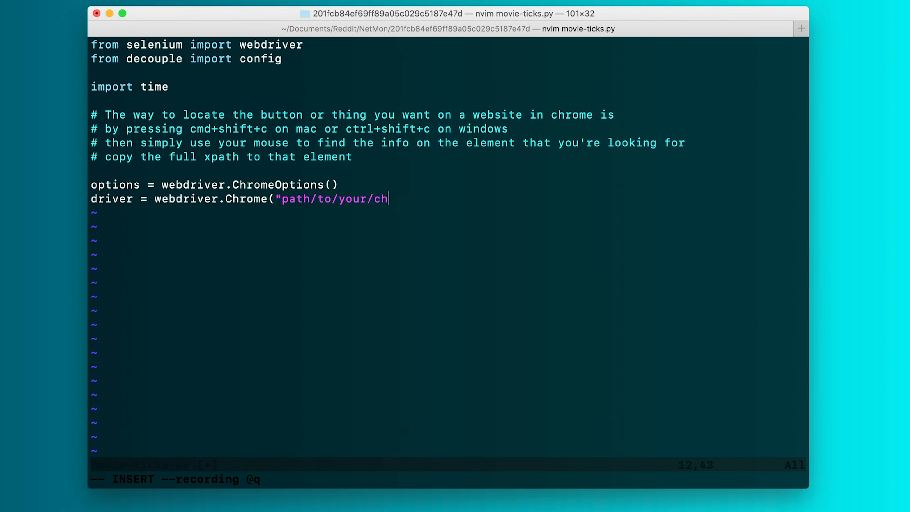
{"action": "type", "text": "romedriver\", chrome_options=options"}
{"action": "type", "text": "driver.get(config('THE"}
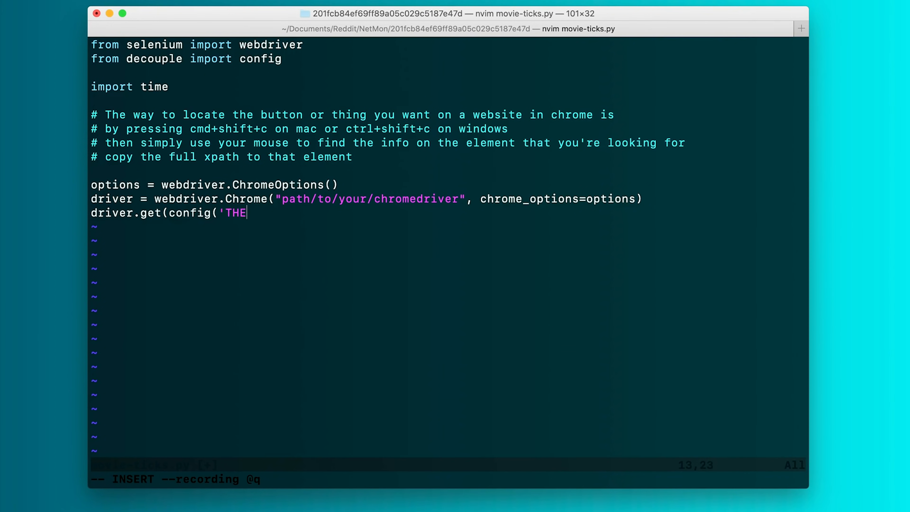
{"action": "type", "text": "ATRE_SITE'))"}
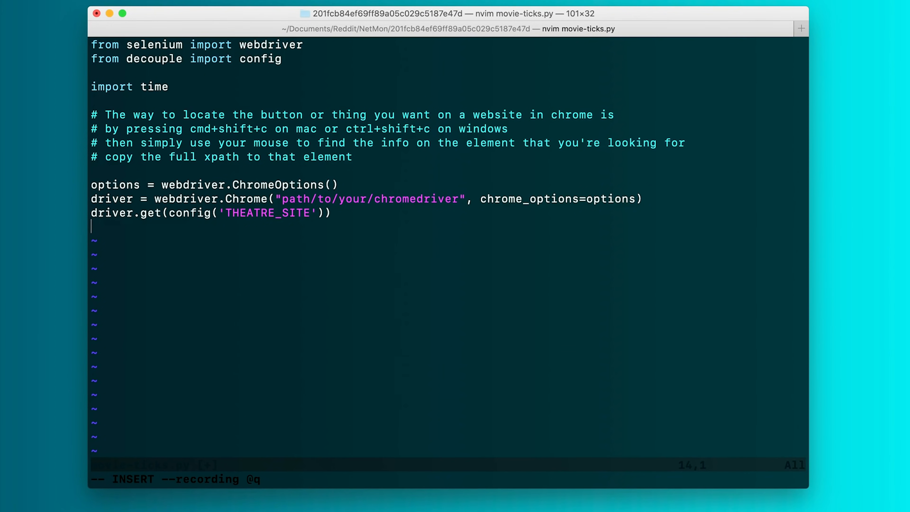
{"action": "type", "text": "button = driver.find_element_by_xpath()"}
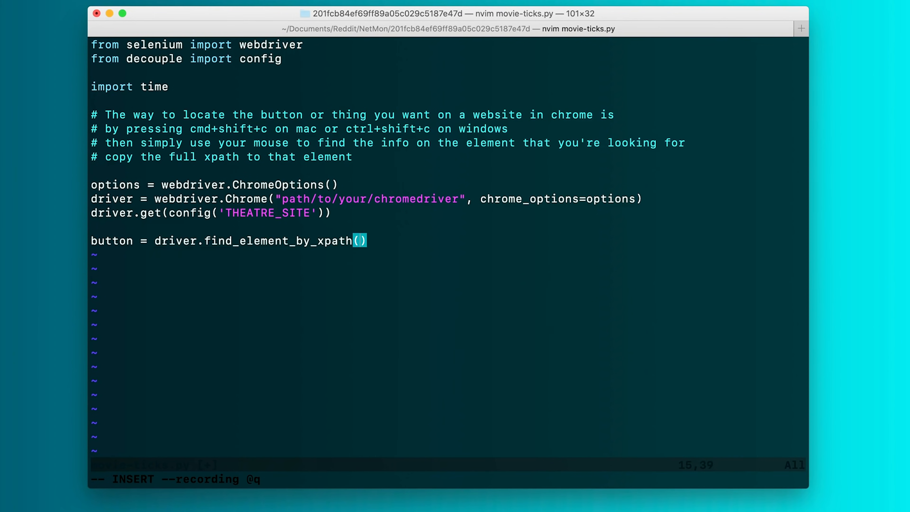
{"action": "type", "text": "'/html/body/div"}
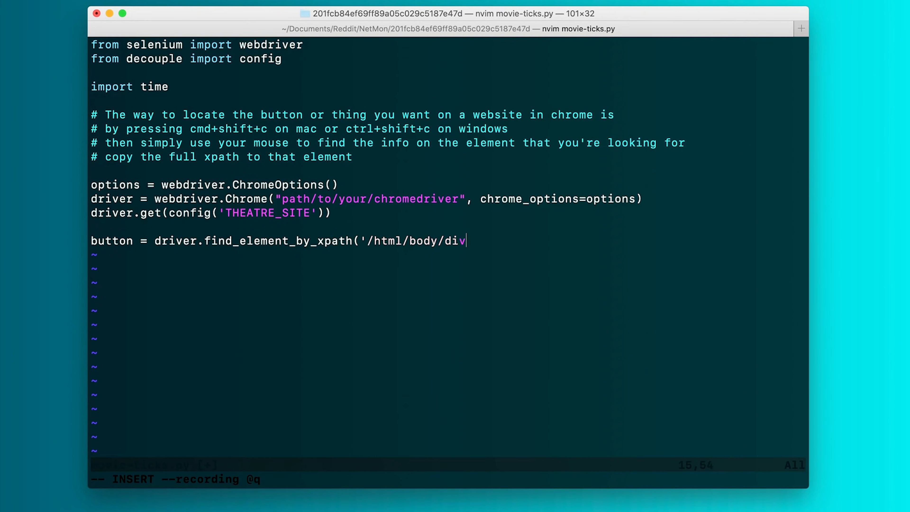
{"action": "type", "text": "[3]/div/div/div[2]/span/button')"}
{"action": "type", "text": "button.cl"}
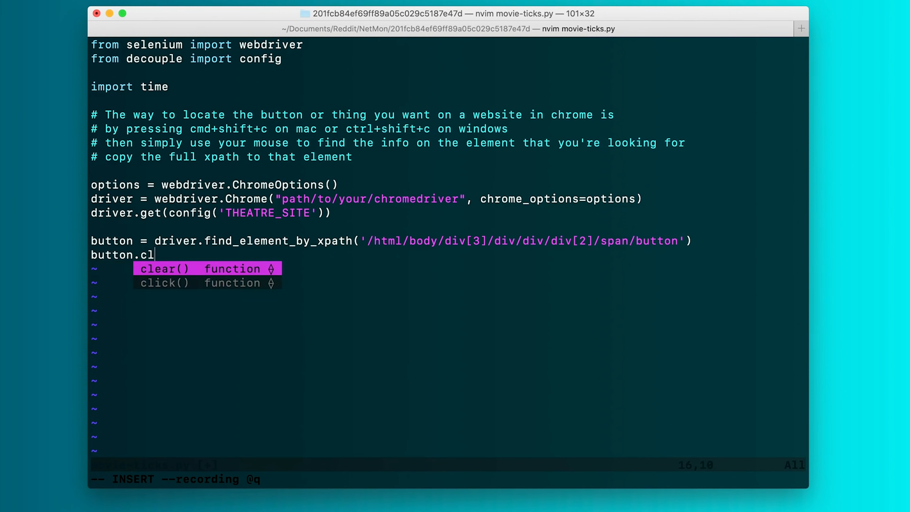
{"action": "type", "text": "ick()"}
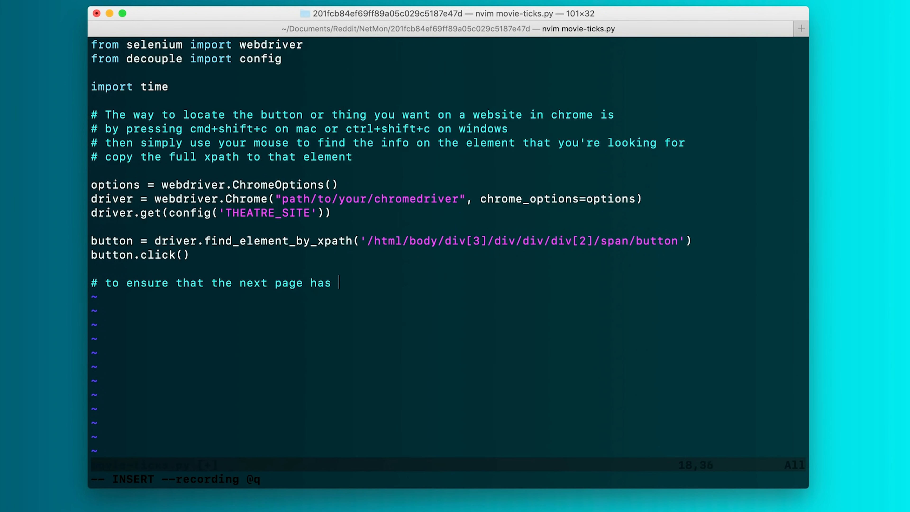
{"action": "type", "text": "loaded we wait for two seconds"}
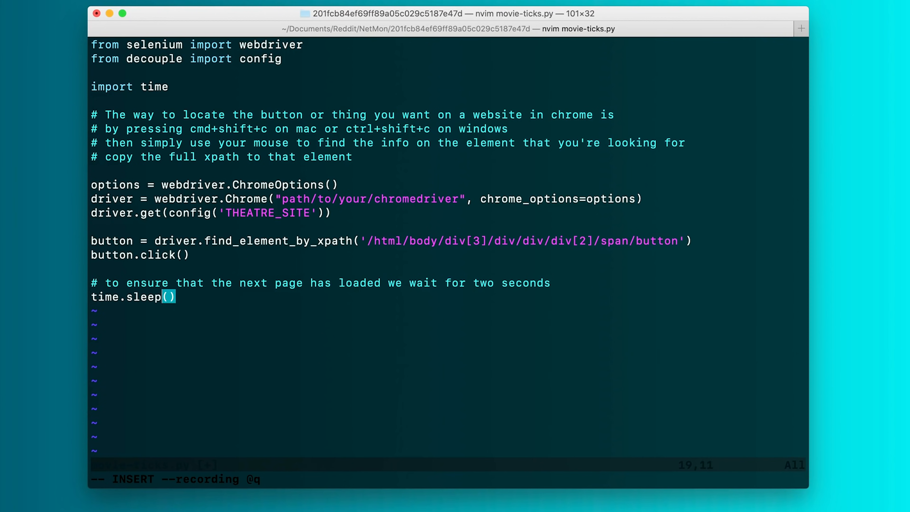
{"action": "type", "text": "2"}
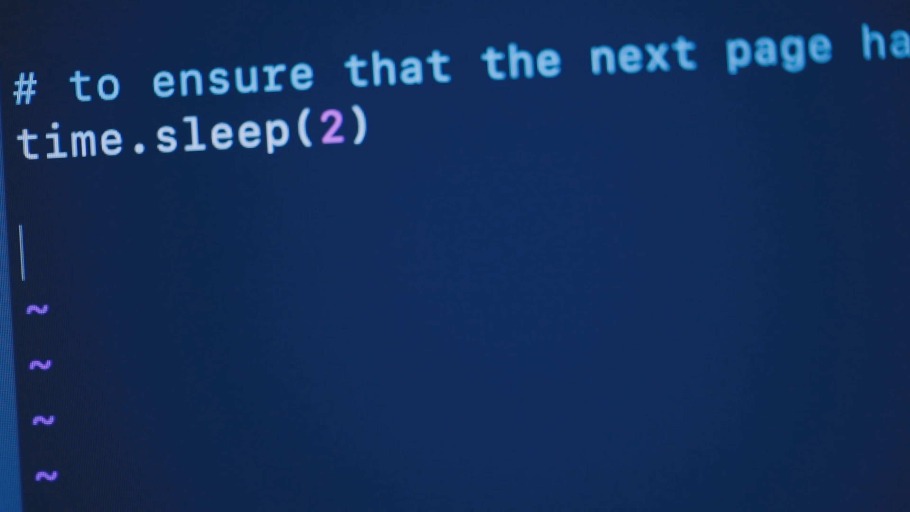
{"action": "type", "text": "button"}
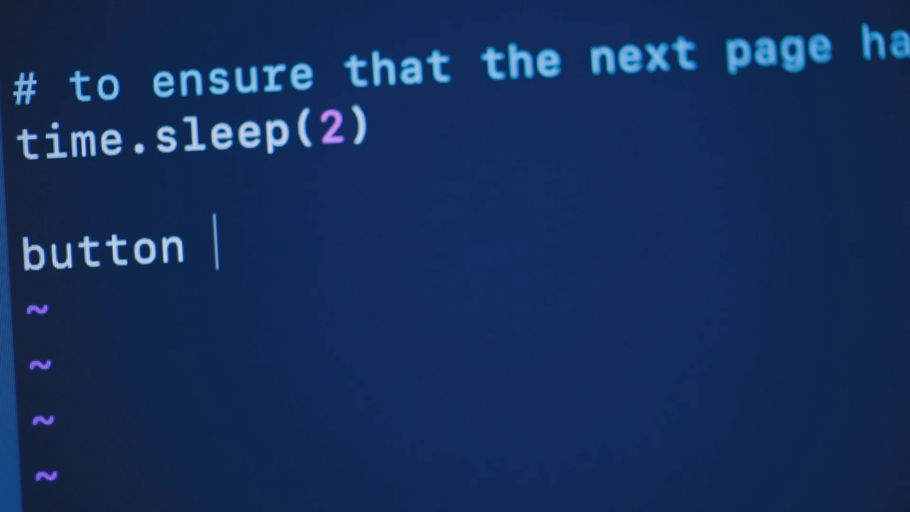
{"action": "type", "text": "="}
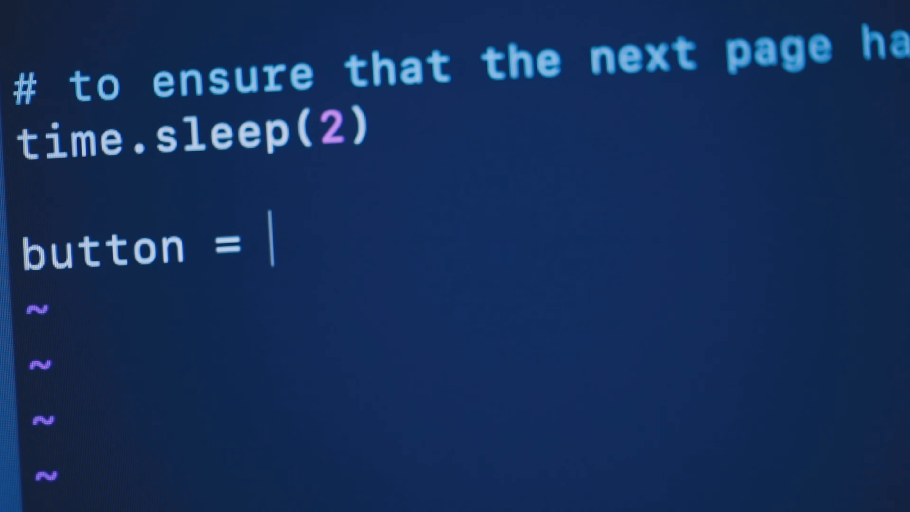
{"action": "type", "text": "driver"}
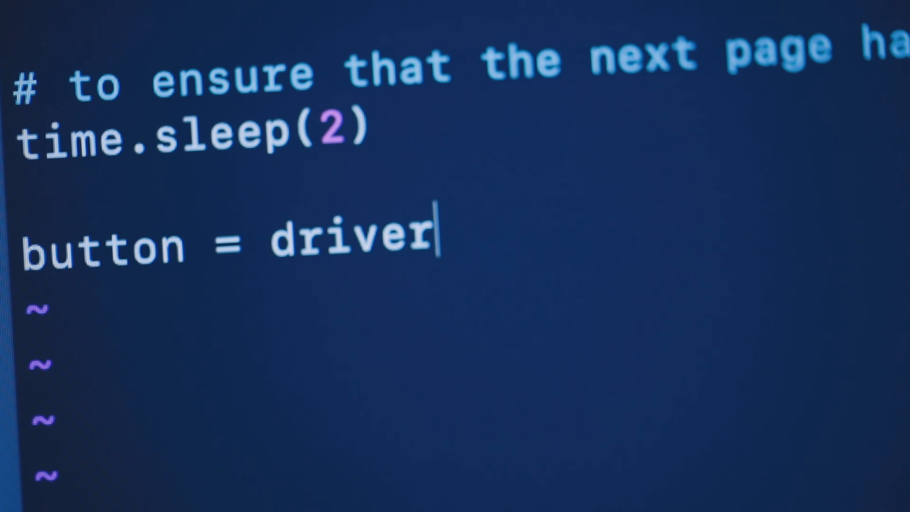
{"action": "type", "text": ".fin"}
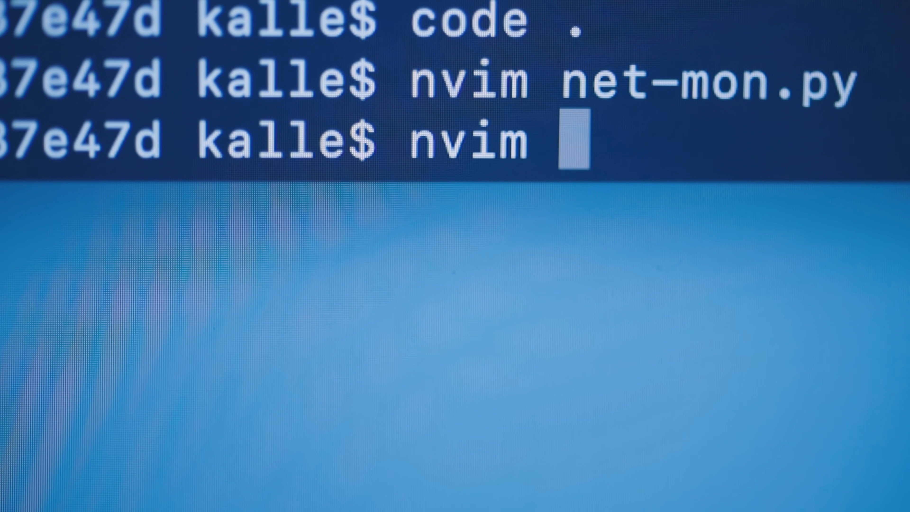
{"action": "type", "text": "movie"}
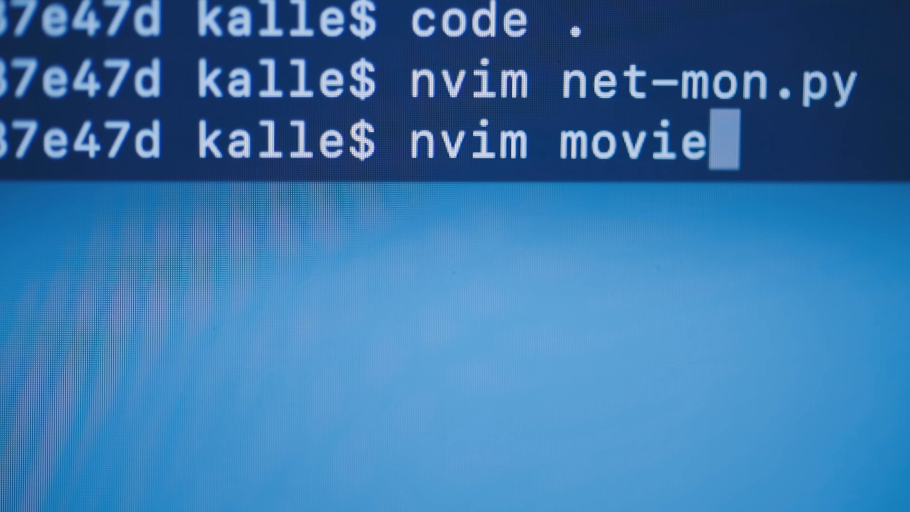
{"action": "type", "text": "-ticks"}
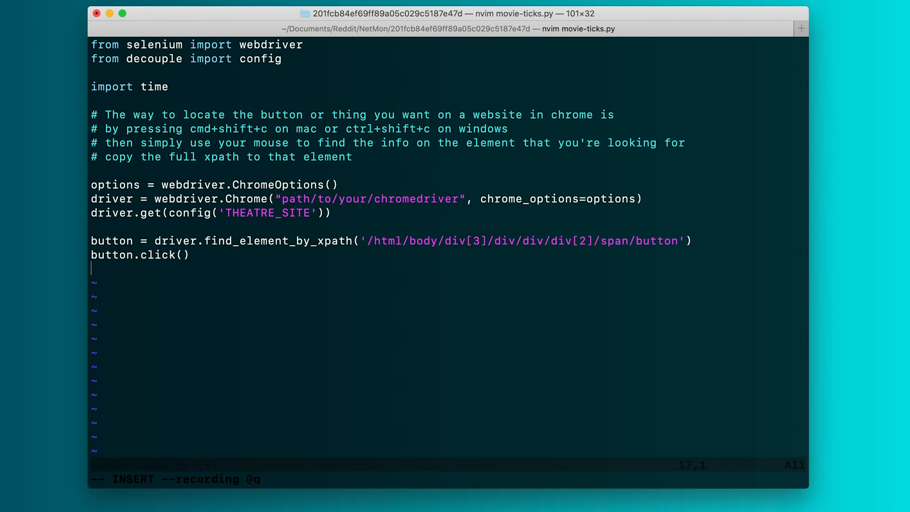
{"action": "type", "text": "# to ensure that the next page has loaded we"}
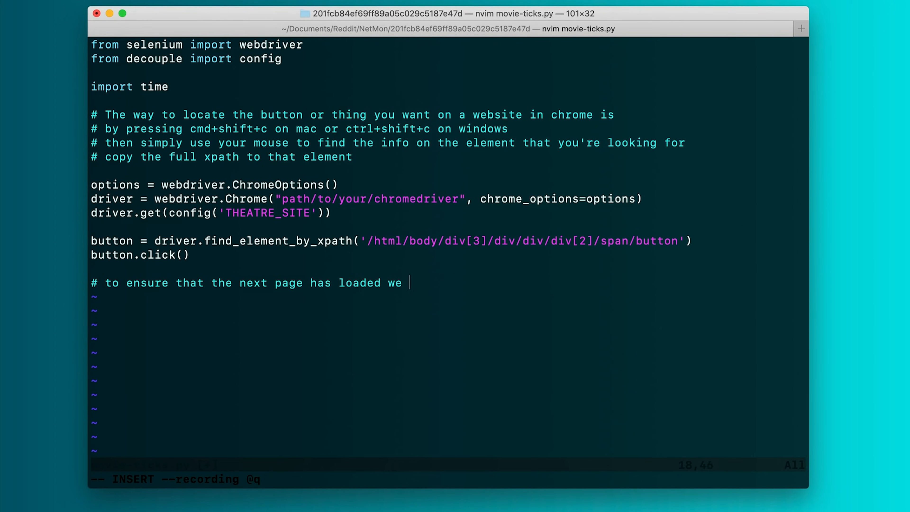